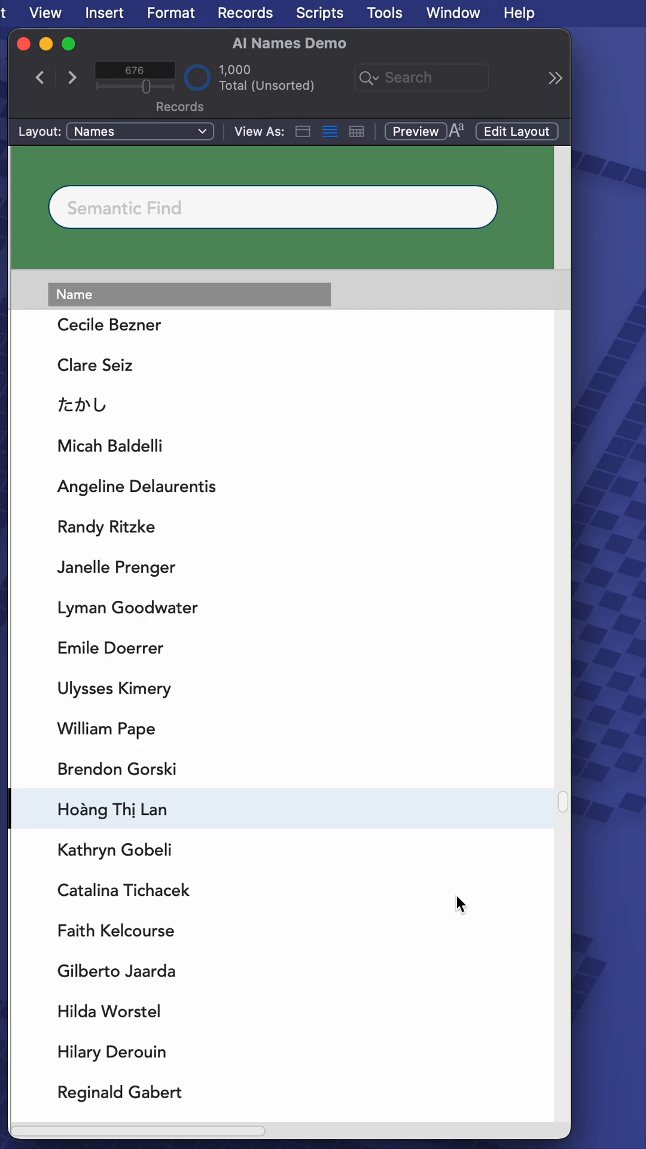
- Run the find to narrow 1,000 names to 4 Rodricks and focus the Semantic Find field
{"action": "scroll", "scroll_direction": "down", "scroll_amount": 3}
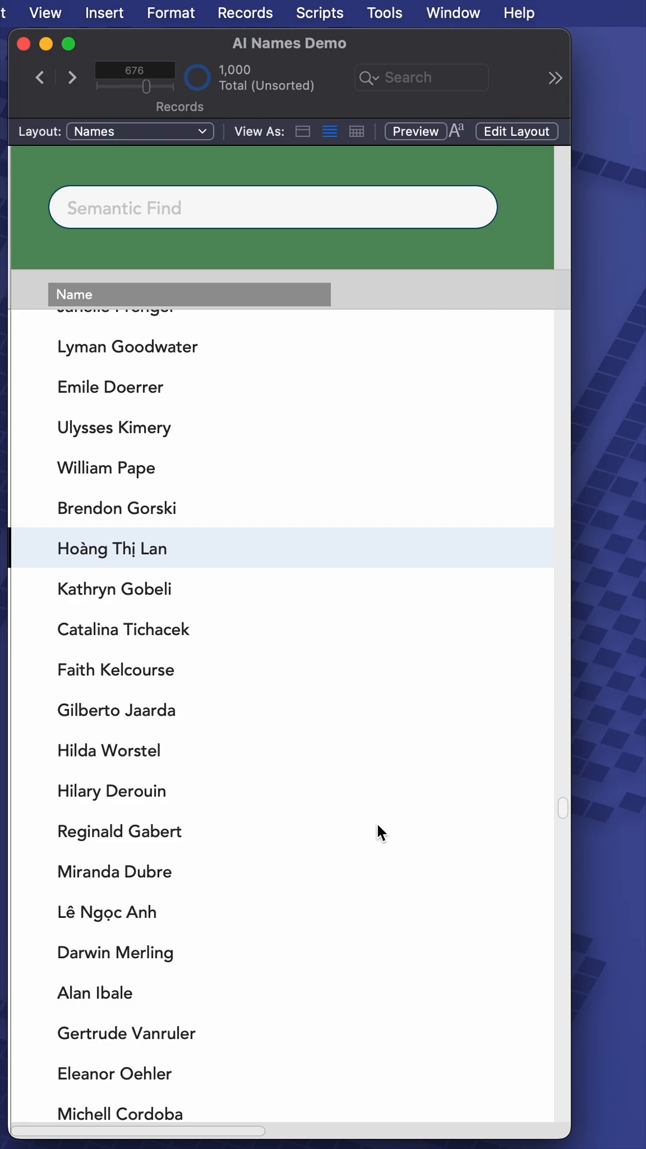
{"action": "mouse_move", "coordinate": [301, 798]}
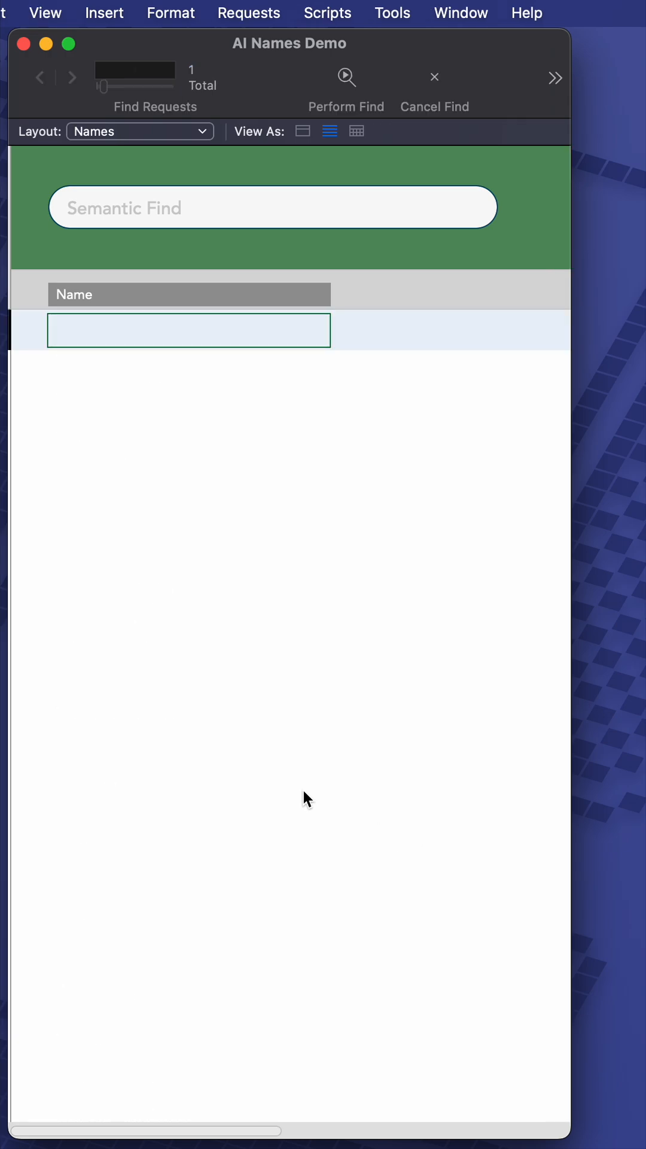
{"action": "left_click", "coordinate": [346, 77]}
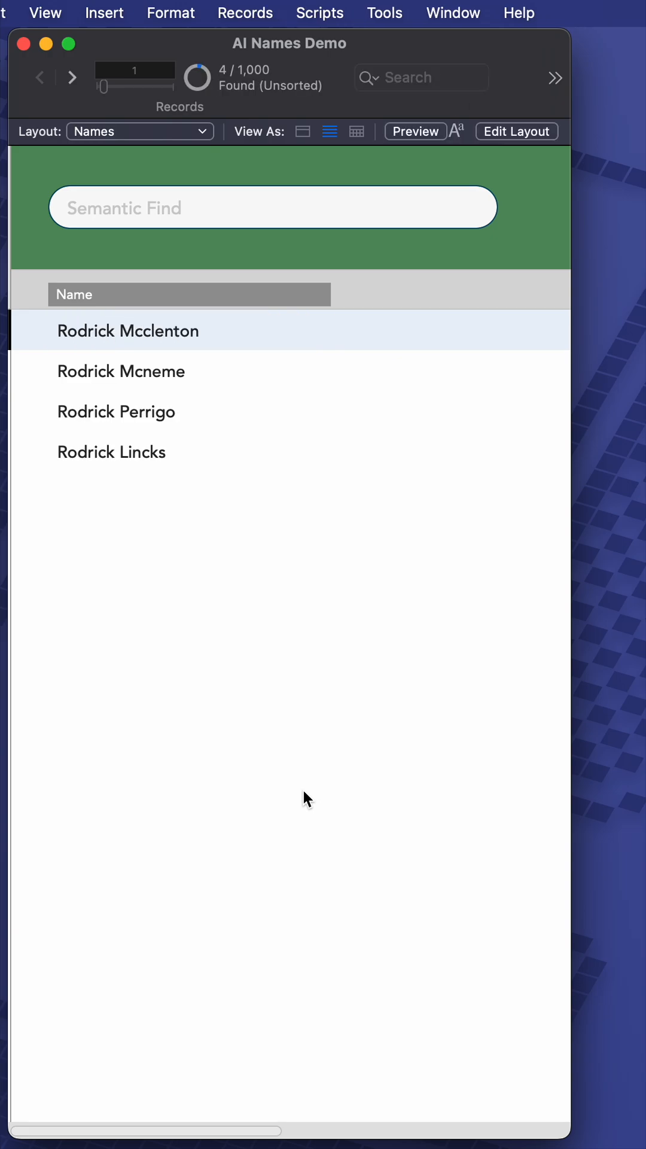
{"action": "left_click", "coordinate": [225, 208]}
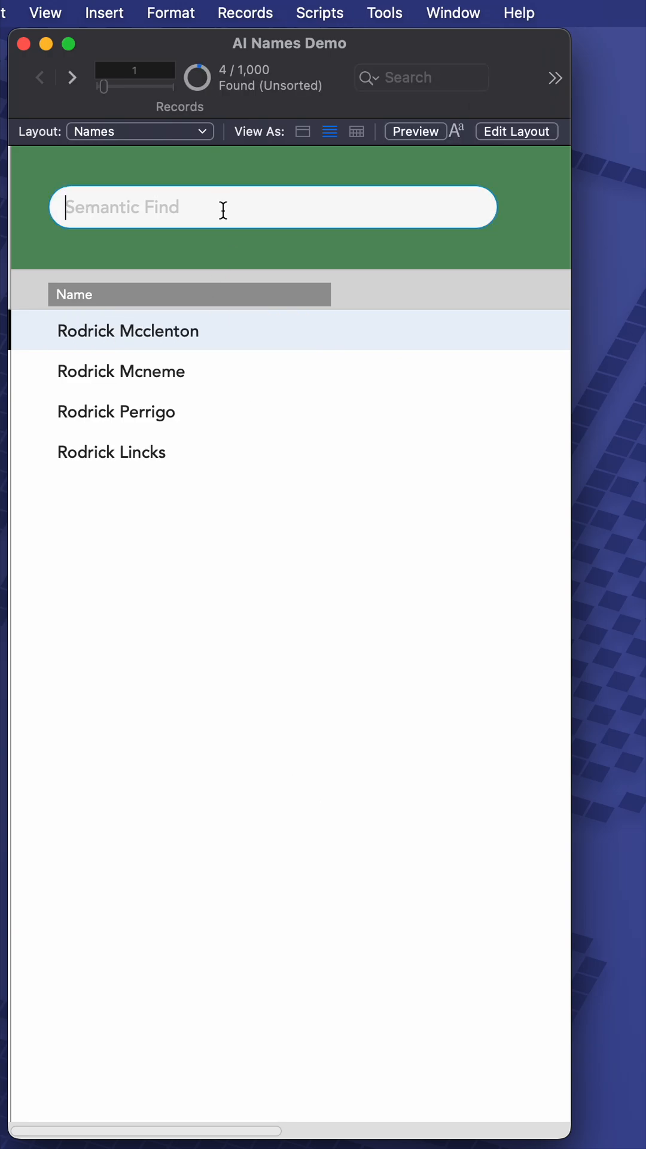
{"action": "type", "text": "roderick"}
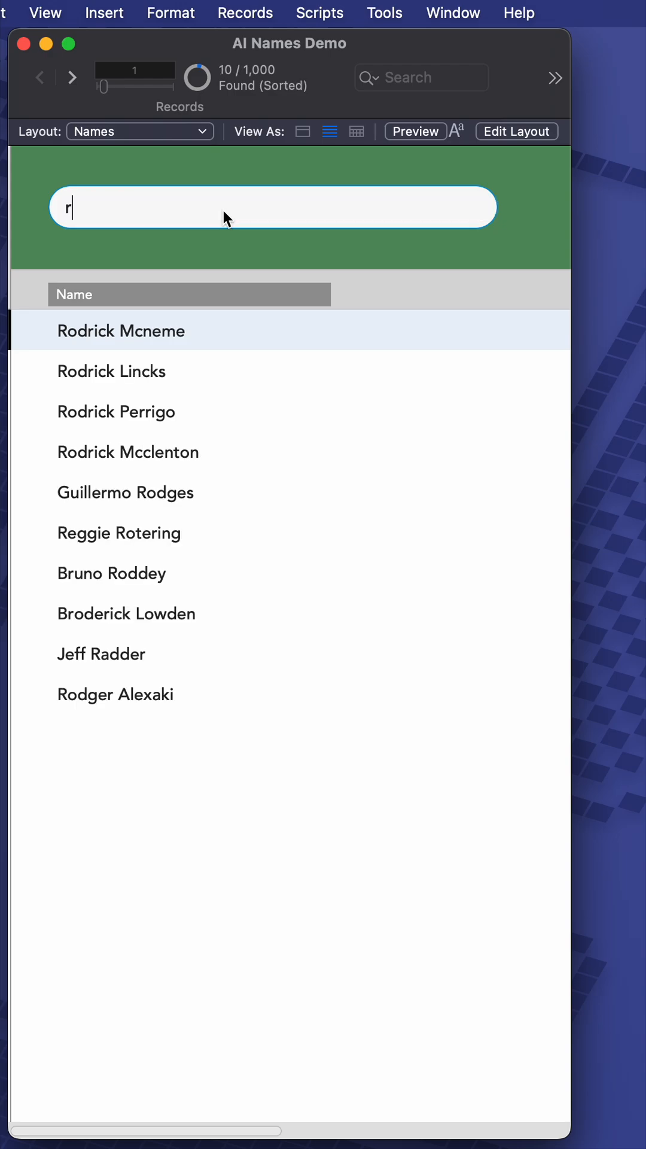
{"action": "type", "text": "oodrik"}
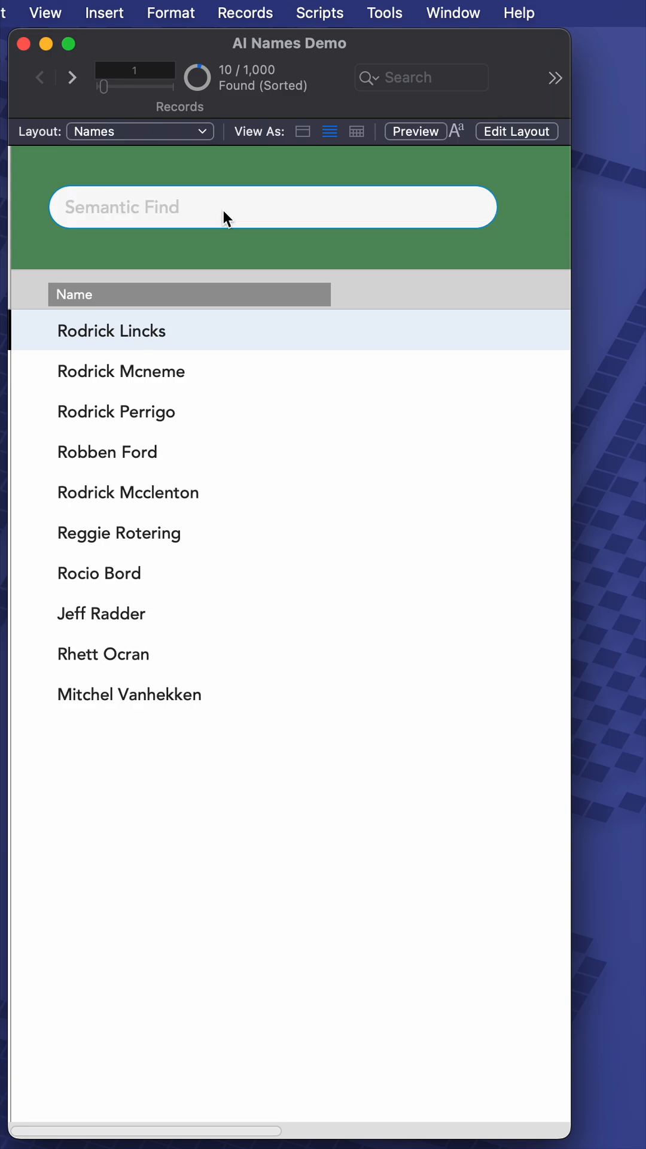
{"action": "type", "text": "matthew"}
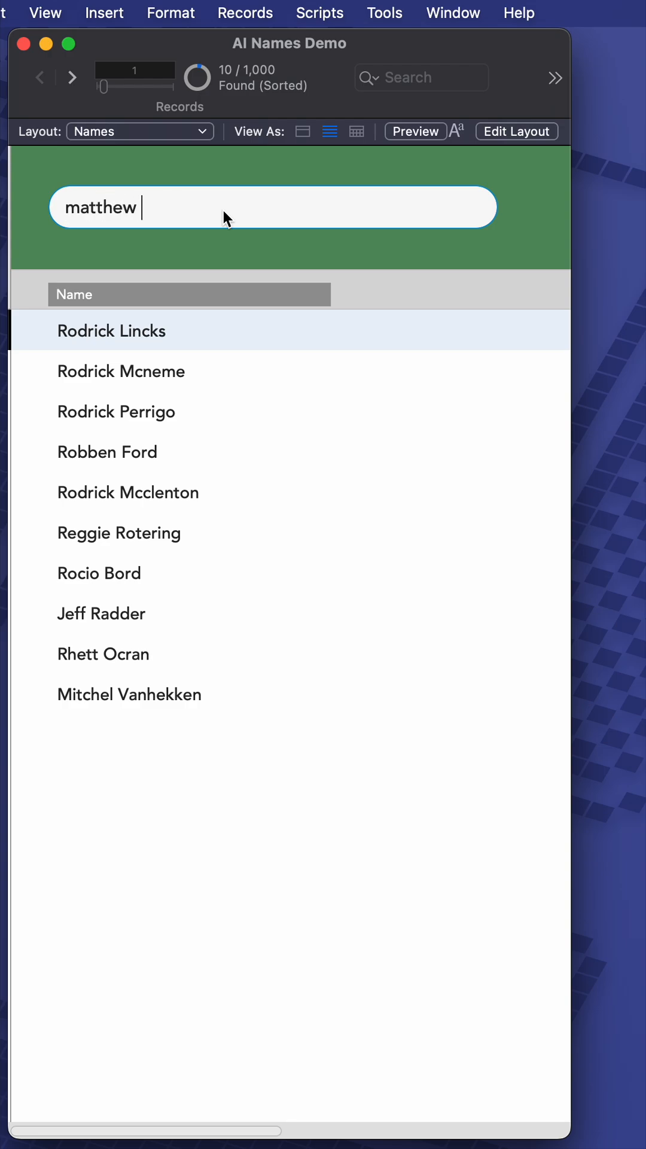
{"action": "type", "text": "navarro"}
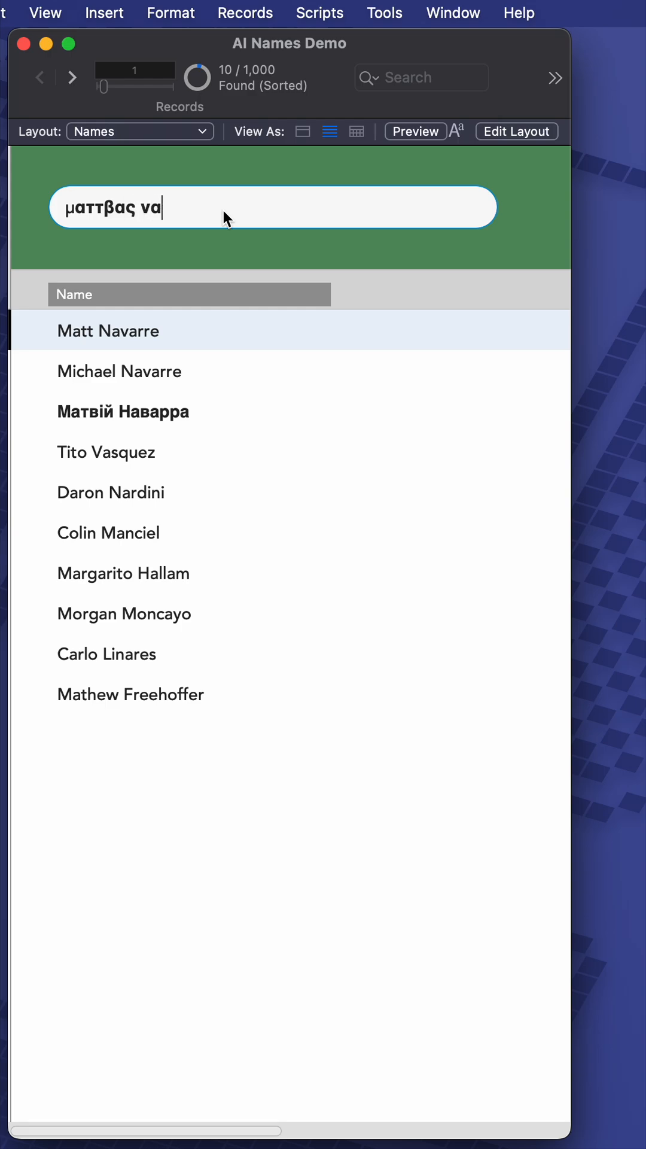
- Extend the Greek query with 'ωαρρε' so Ματθαίος Ναβάρε ranks first among ten multilingual Navarre matches
{"action": "type", "text": "ωαρρε"}
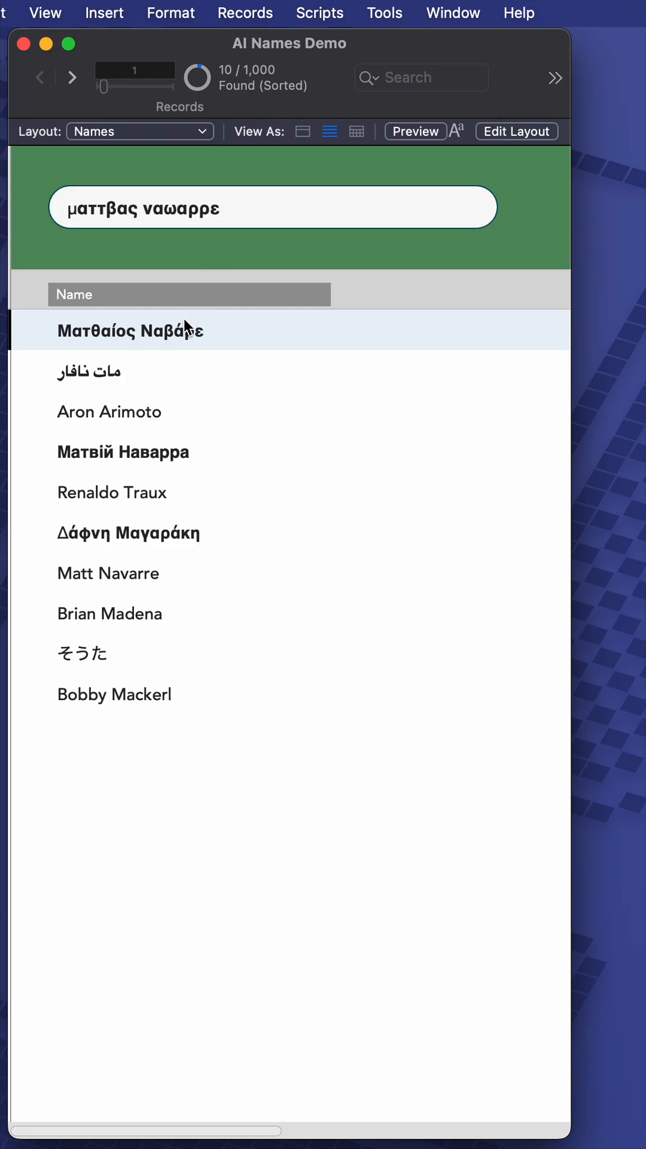
{"action": "mouse_move", "coordinate": [187, 335]}
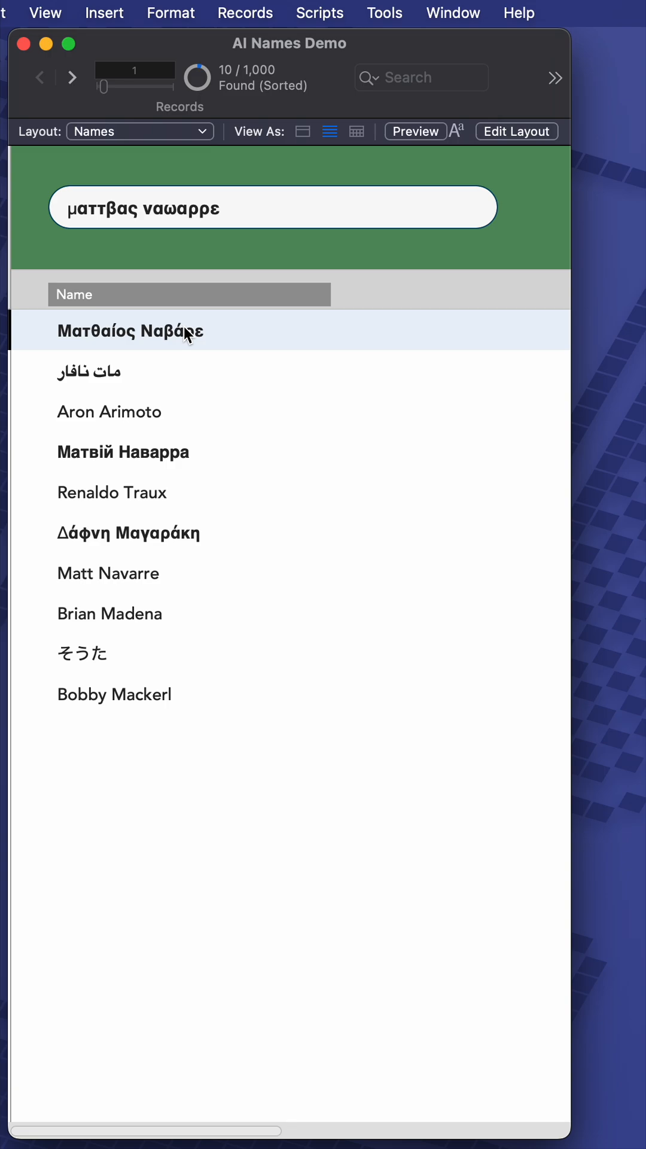
{"action": "mouse_move", "coordinate": [240, 498]}
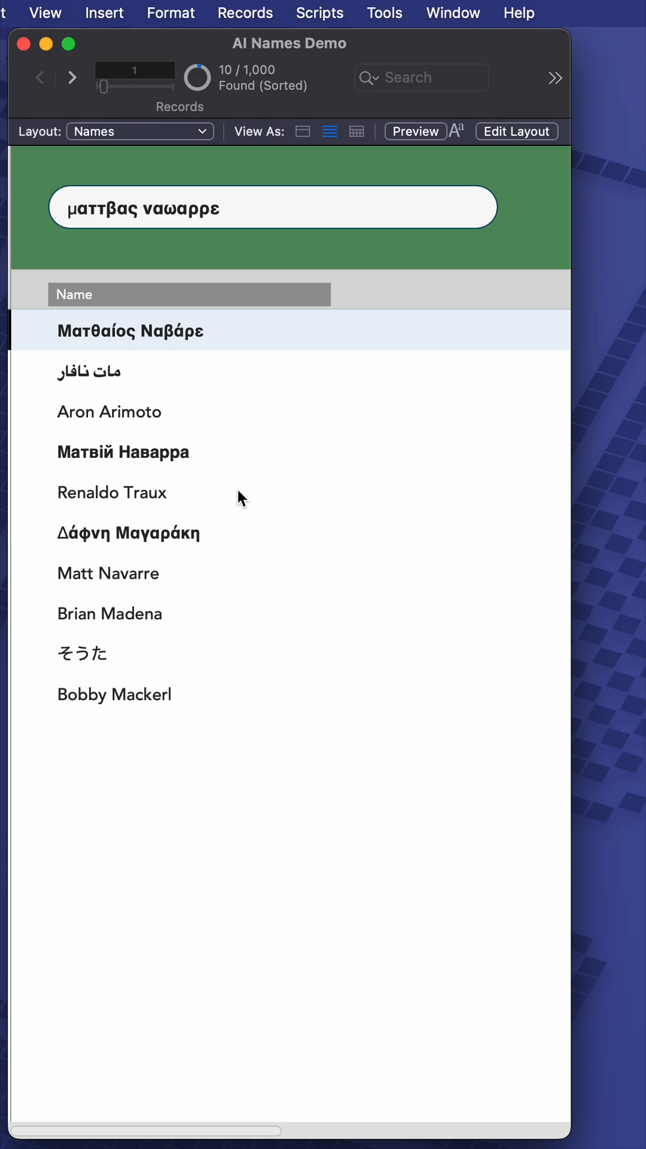
{"action": "mouse_move", "coordinate": [194, 460]}
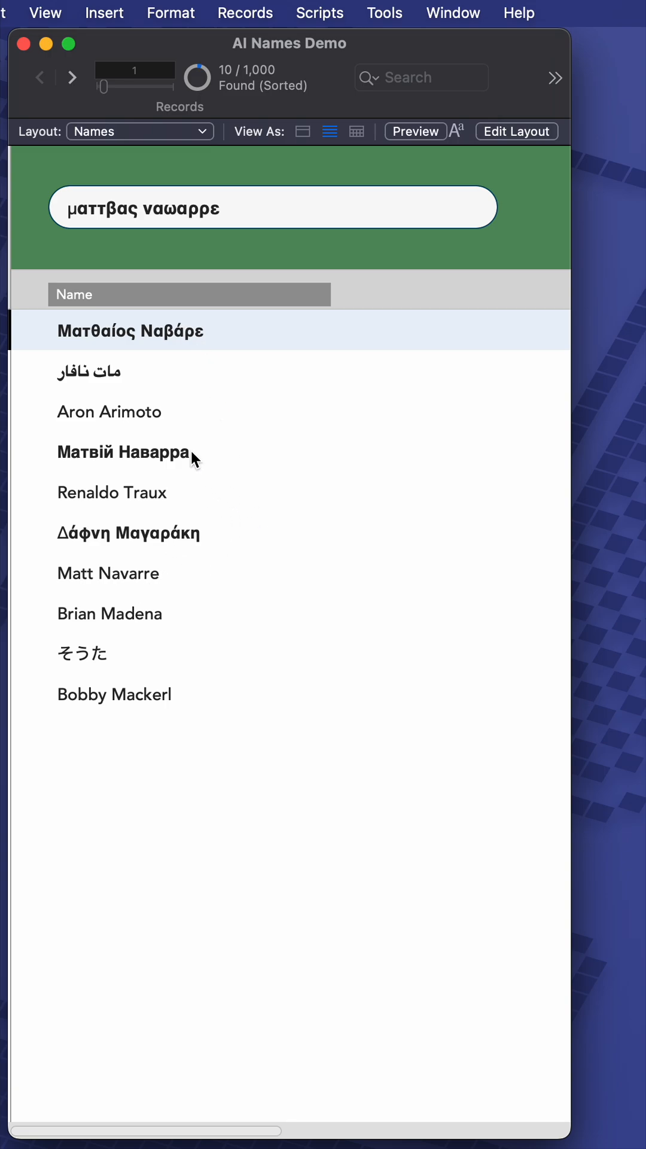